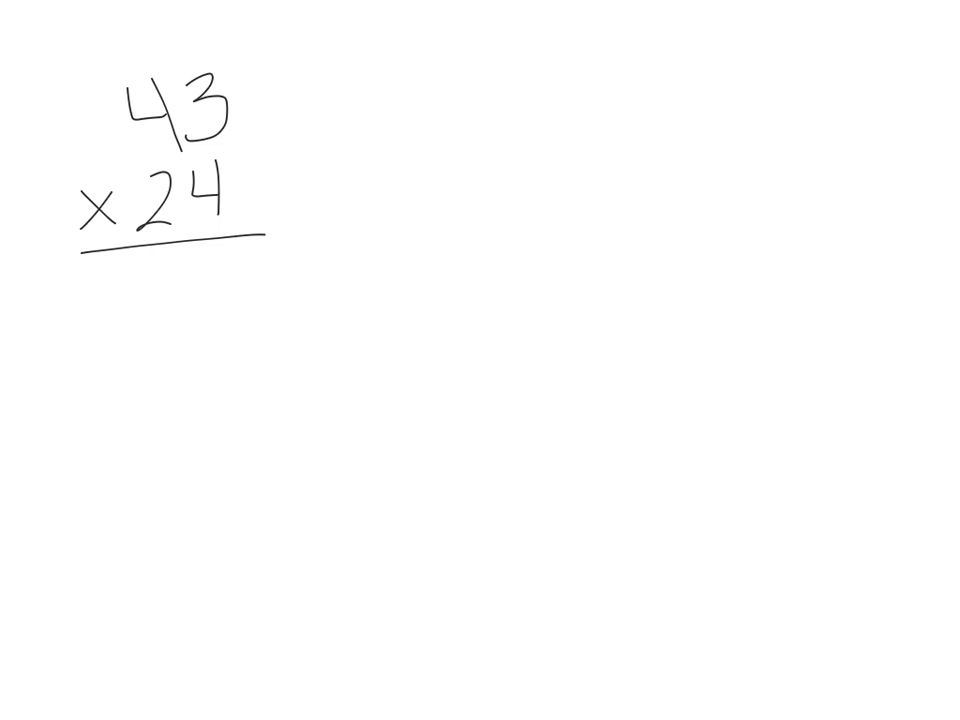
- Draw the area-model rectangle beside 43 × 24 and label its top edge 40 and 3
drag(470, 160, 476, 204)
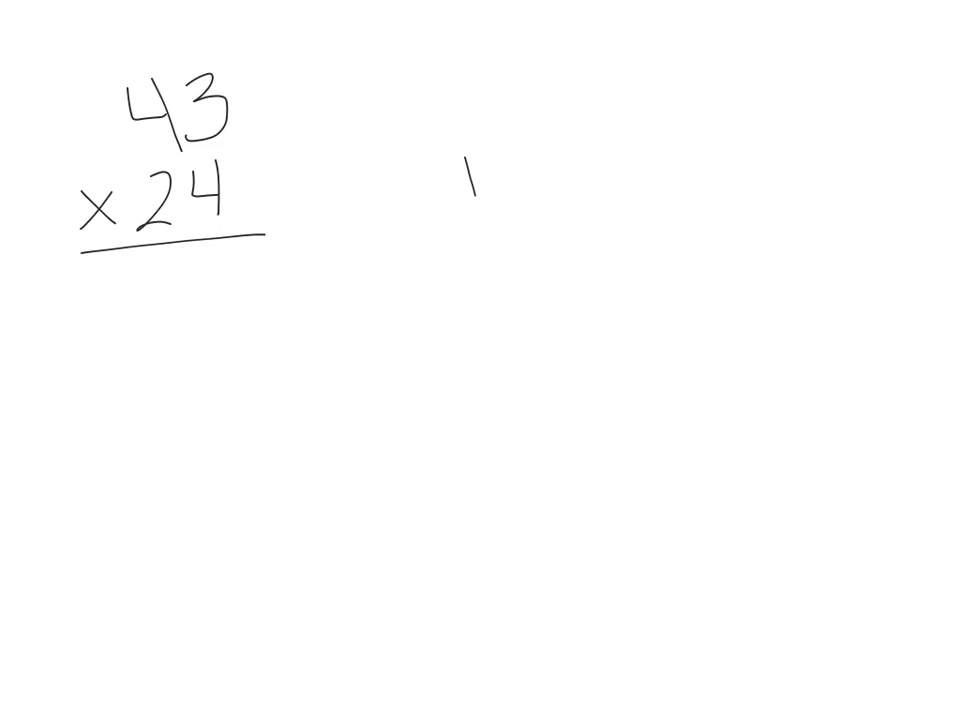
drag(470, 160, 836, 410)
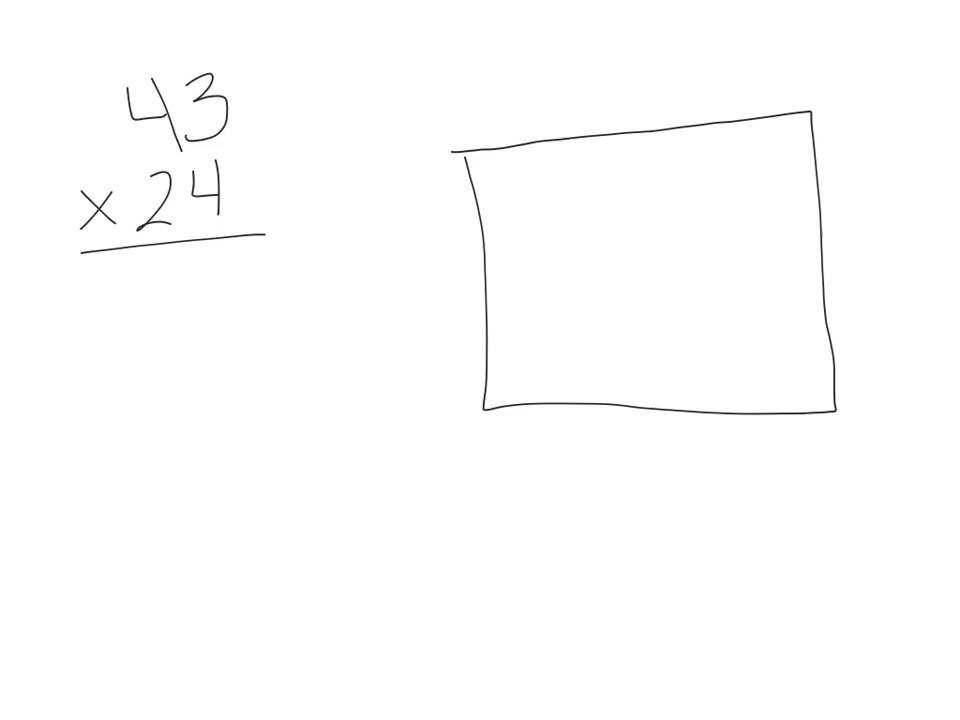
text(4()
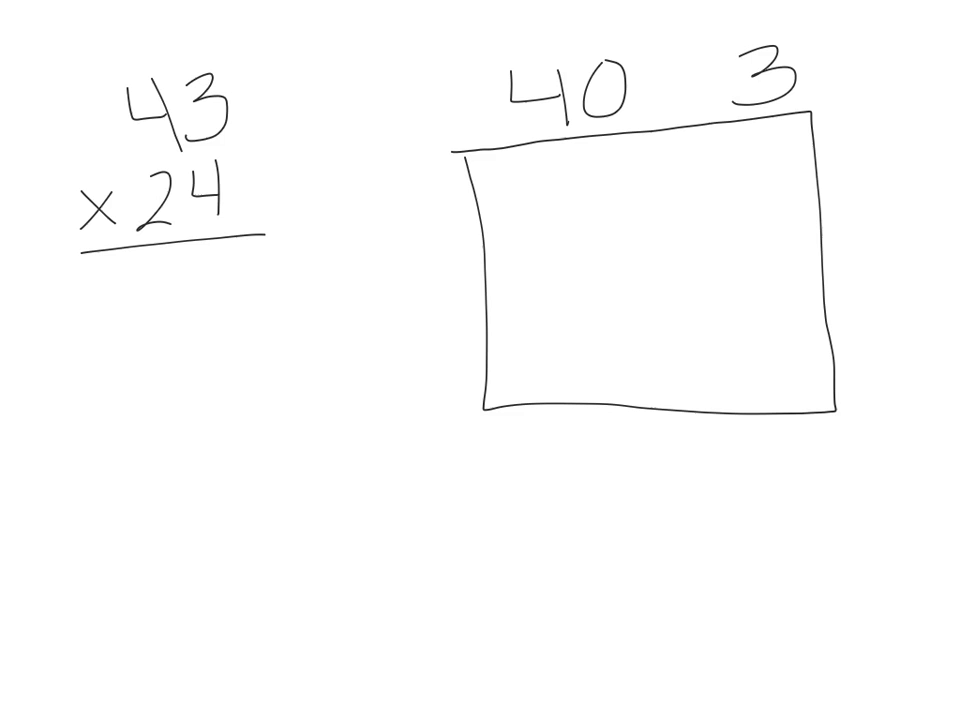
- Divide the rectangle into a 2×2 grid with columns 40, 3 and rows 20, 4
drag(688, 124, 696, 410)
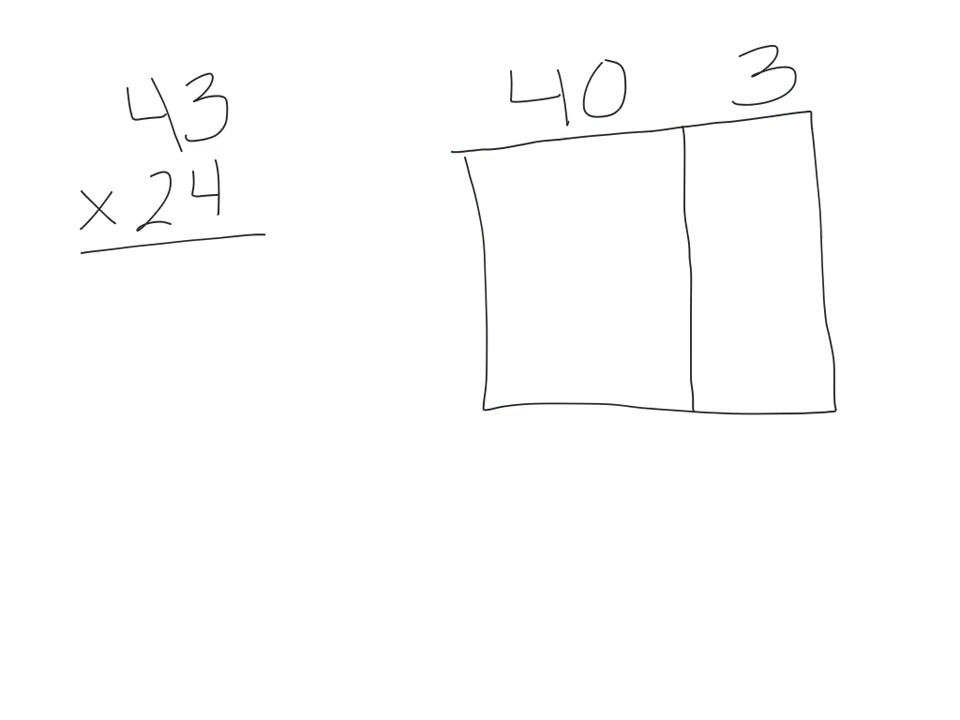
text(20)
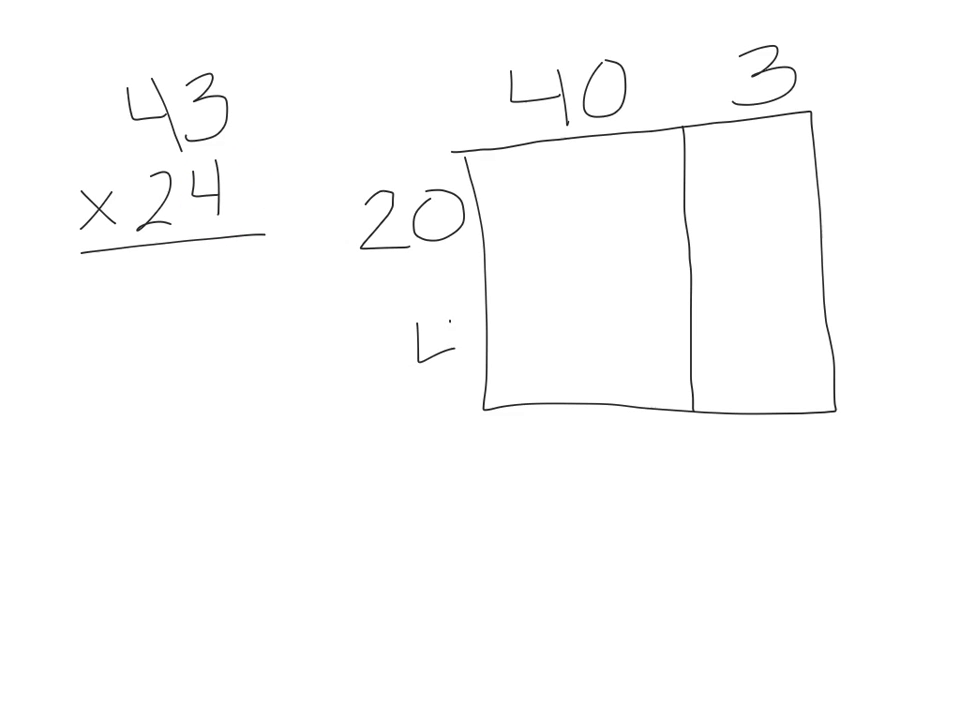
drag(486, 268, 840, 268)
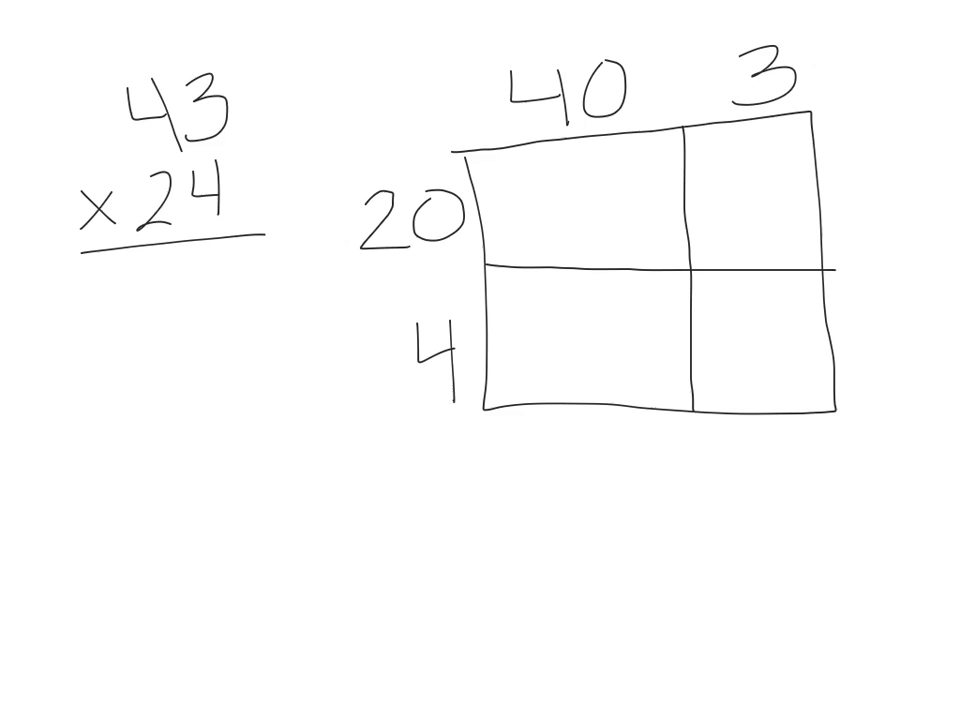
click(684, 262)
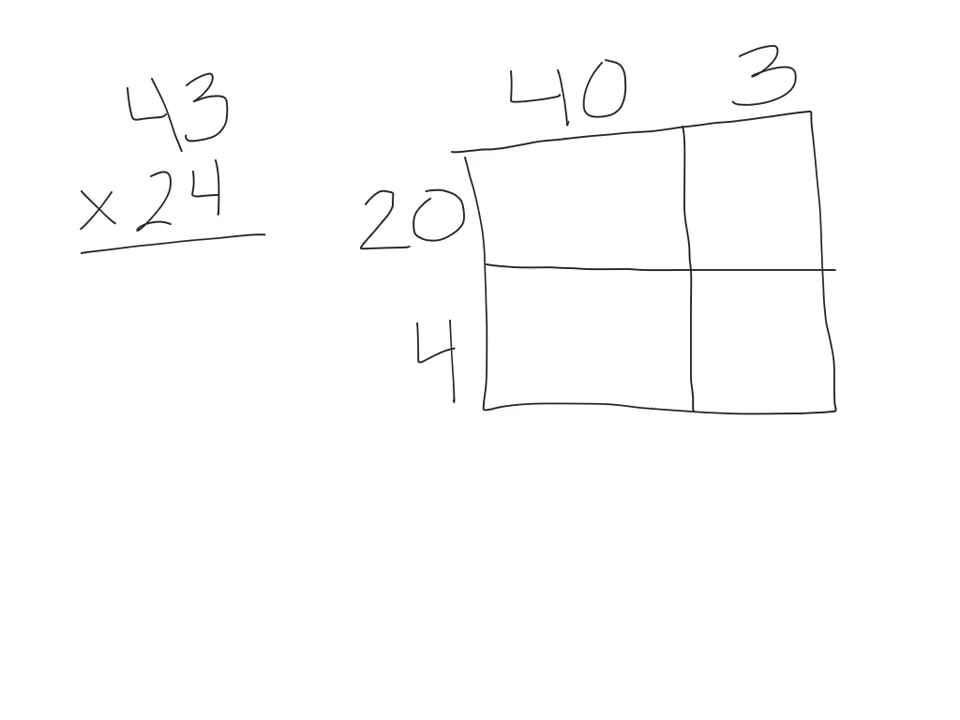
click(778, 266)
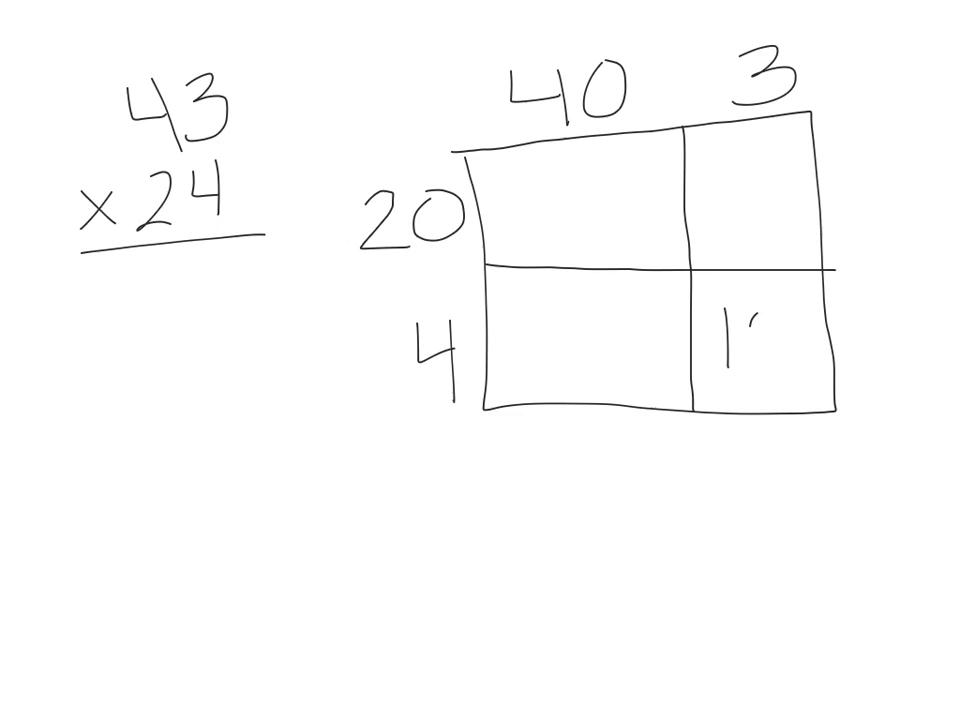
- Write the partial products 12, 60 and 160 in their grid cells
text(12)
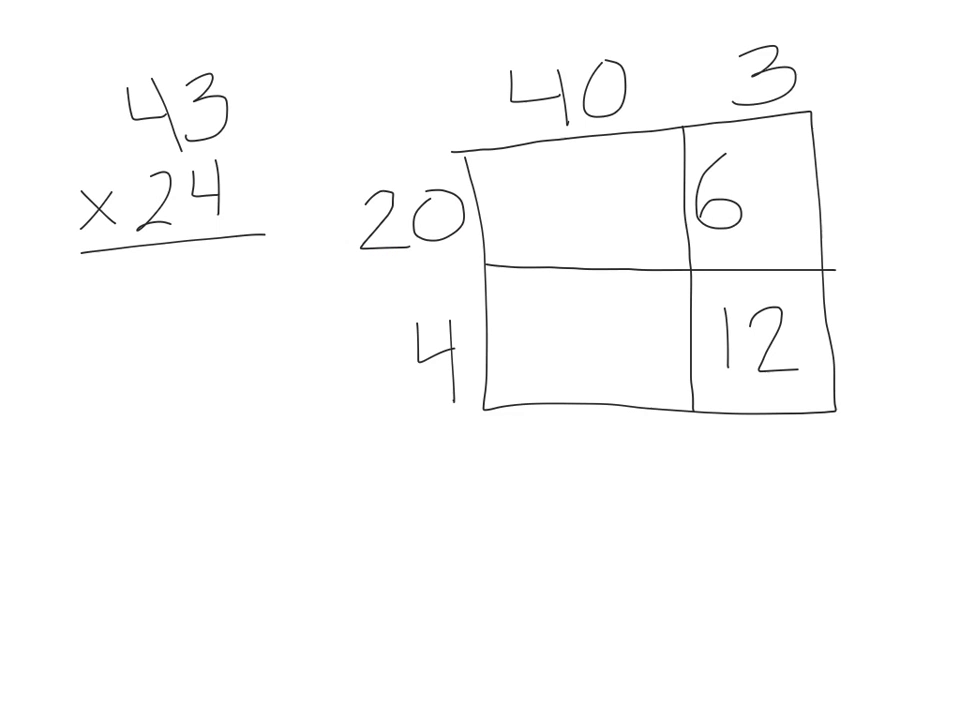
text(0)
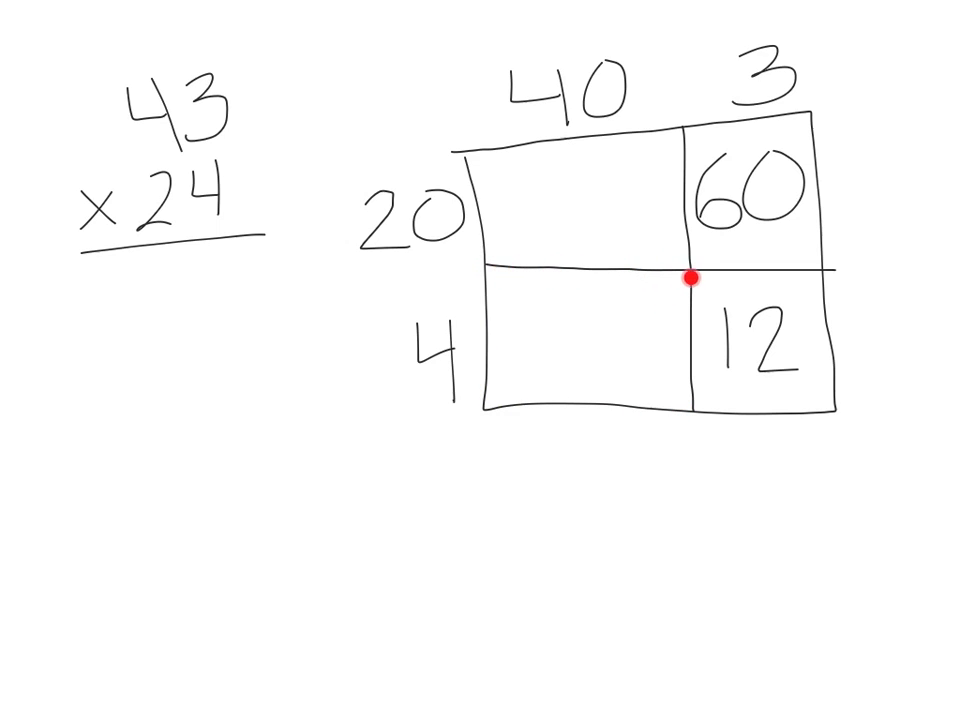
mouse_move(496, 402)
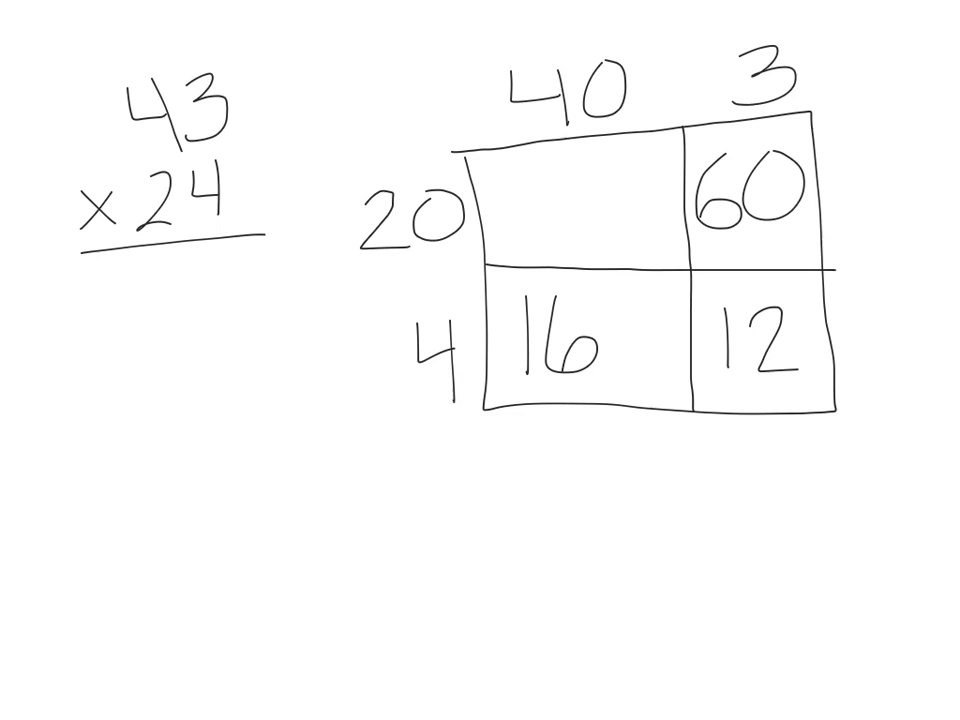
text(0)
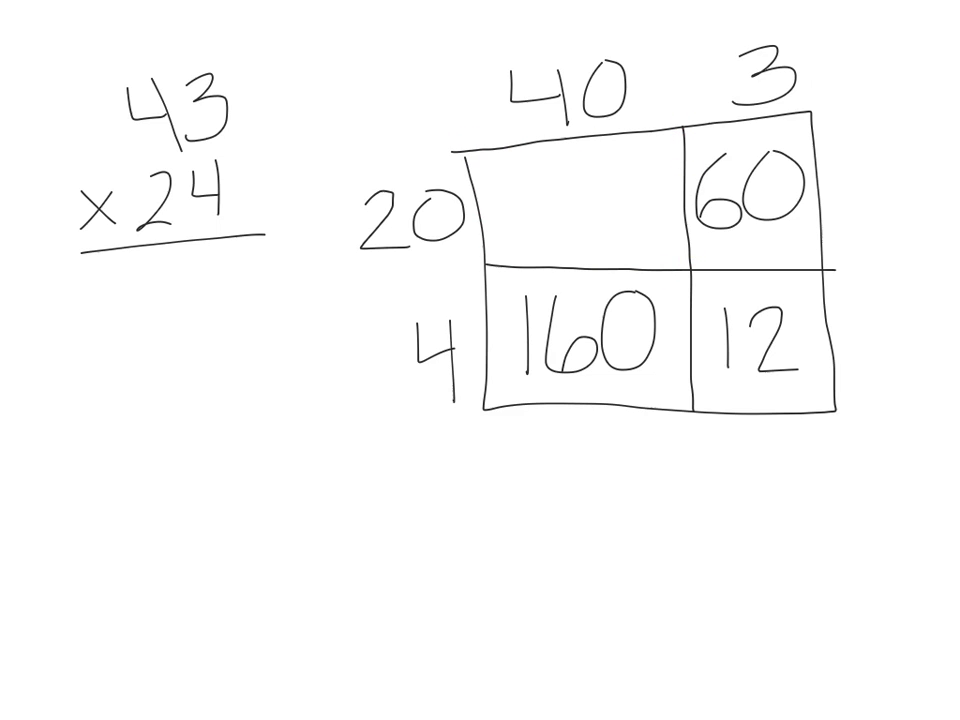
- Write 800 in the top-left cell and stack 800, 160, 60, +12 under 43 × 24
text(8)
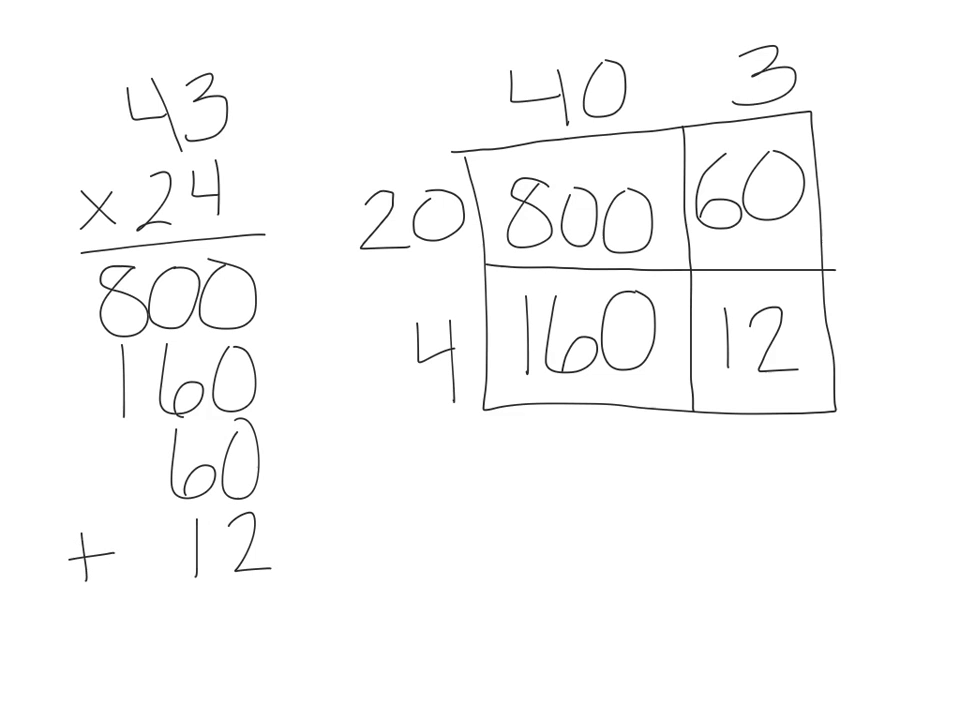
- Draw the sum line under the stack and write 32 with a carried 1
drag(60, 598, 304, 590)
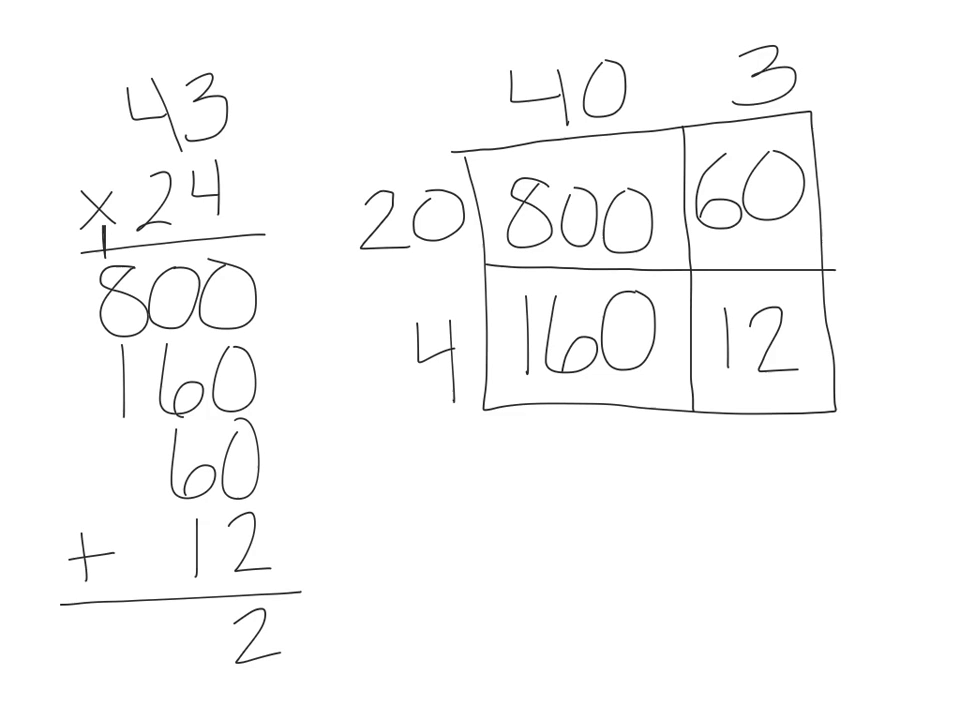
text(3)
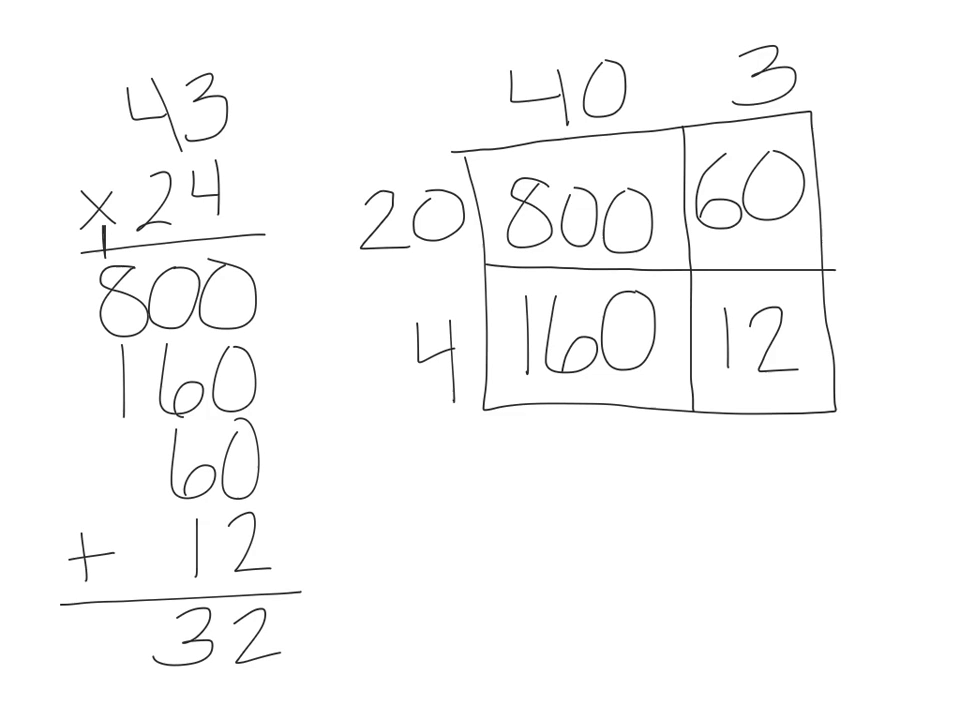
click(124, 304)
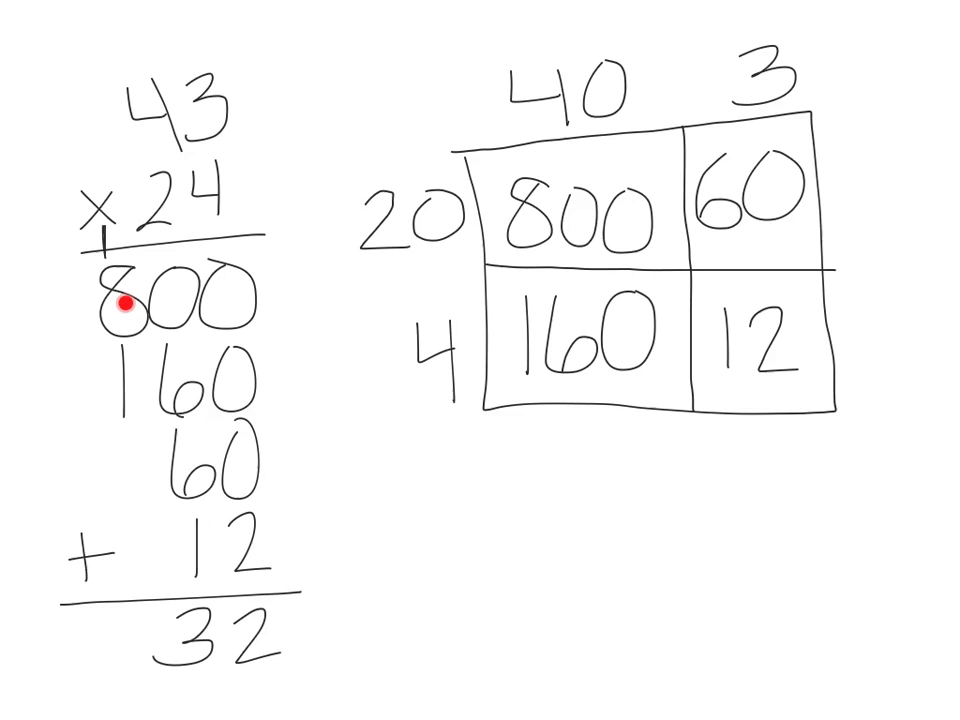